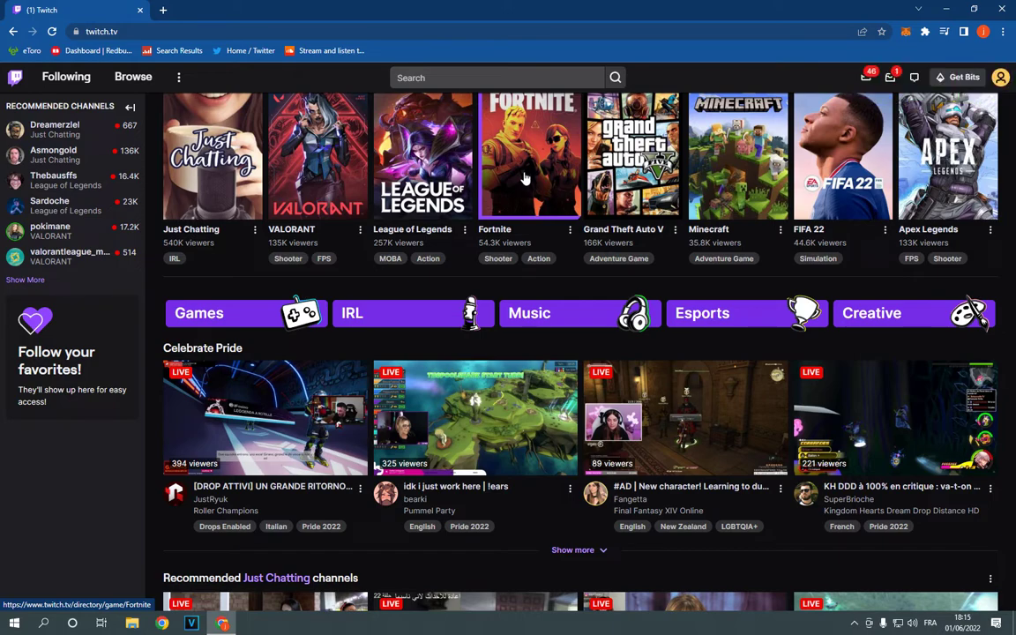
mouse_move(772, 176)
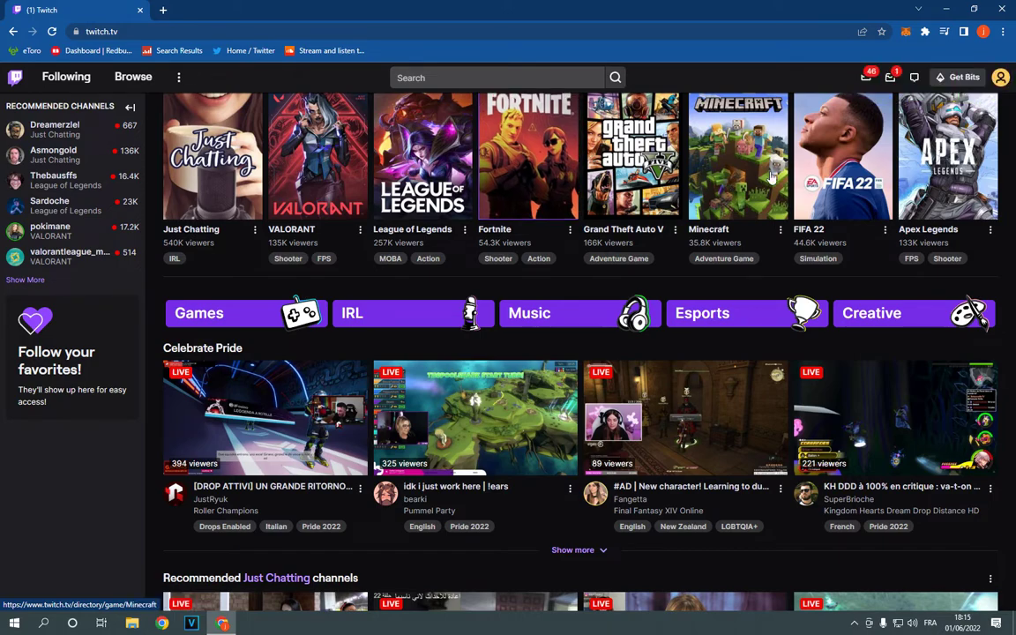
- Open the account dropdown from the profile avatar on the Twitch home page
left_click(1000, 78)
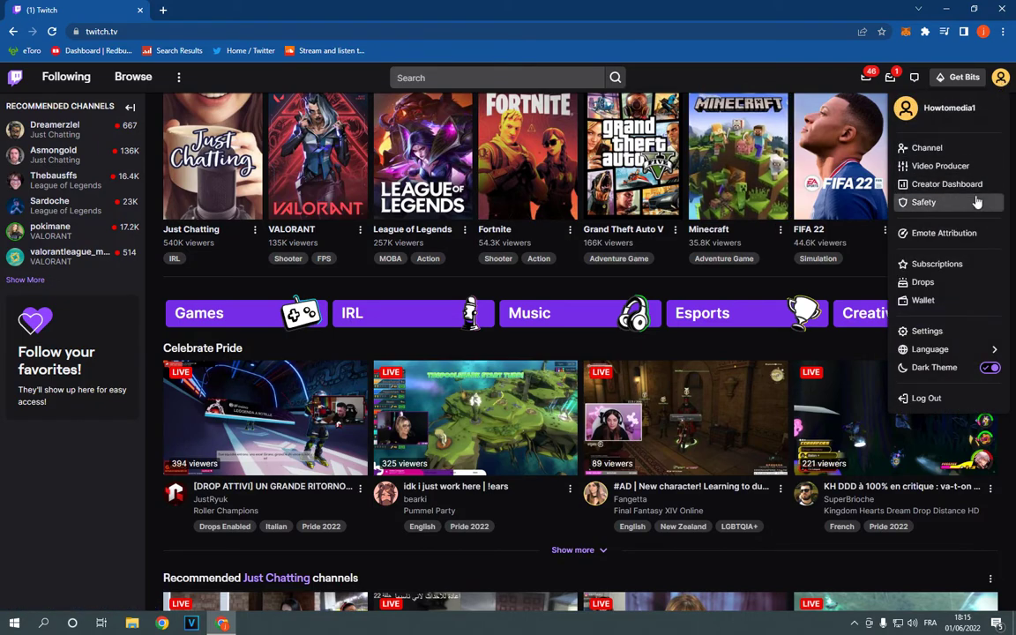
- Go to Creator Dashboard, then Stream Manager, and launch the Raid Channel quick action
left_click(927, 331)
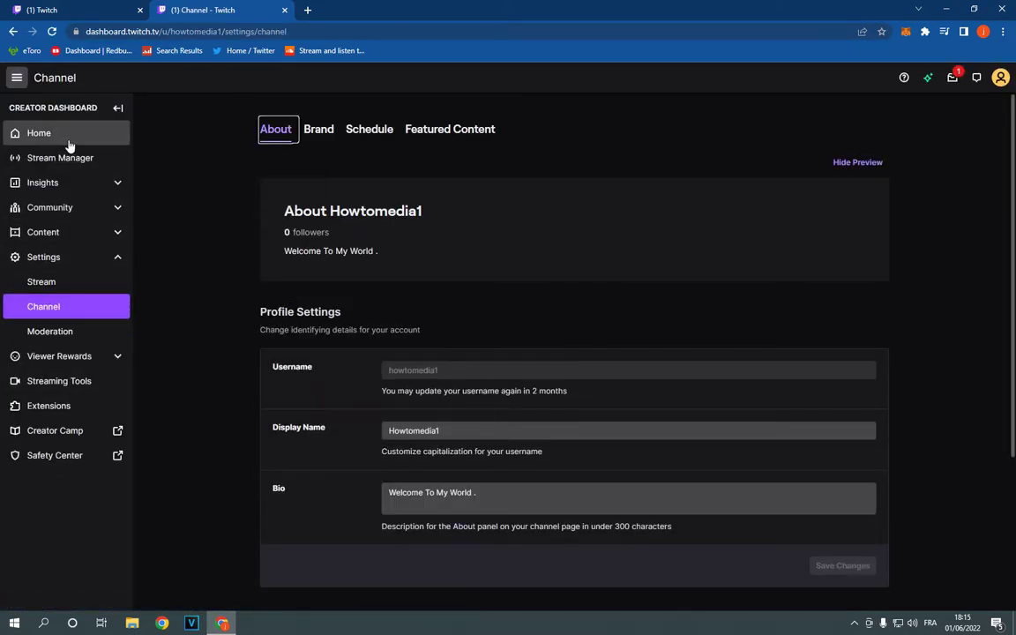
left_click(60, 157)
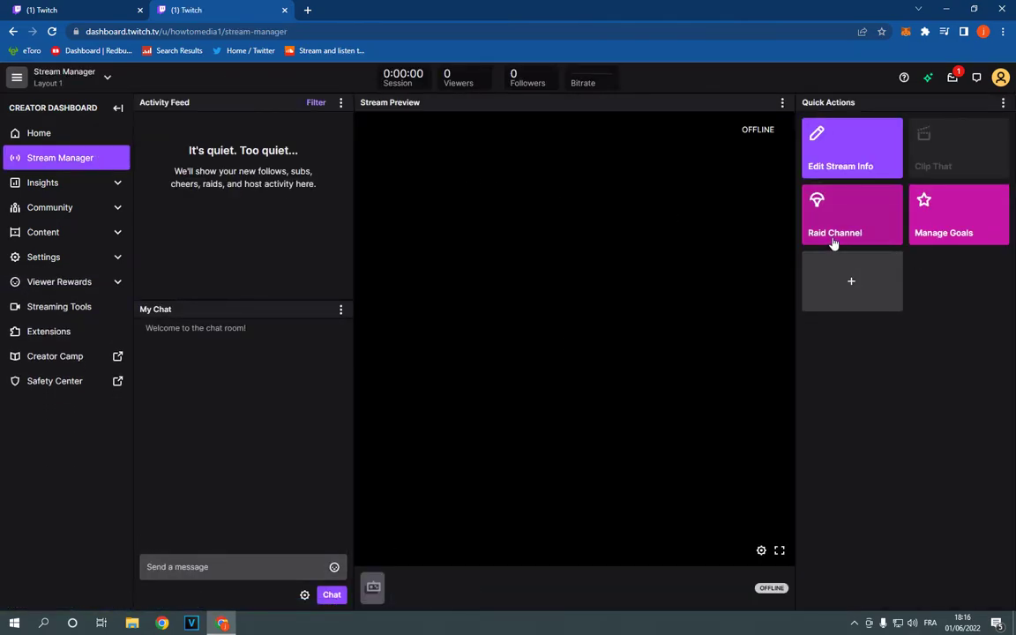
mouse_move(852, 232)
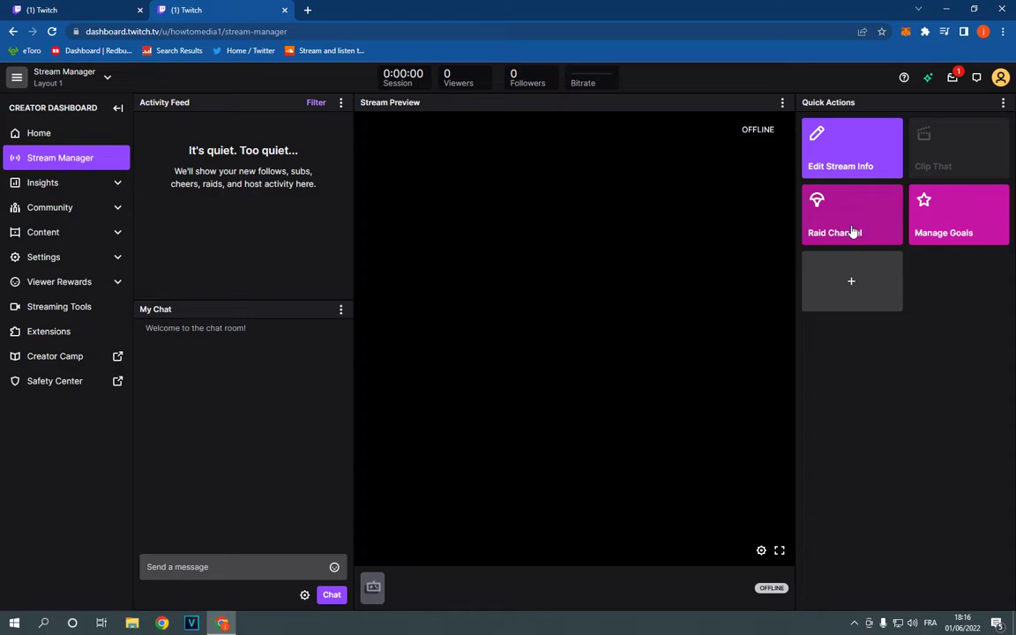
left_click(851, 215)
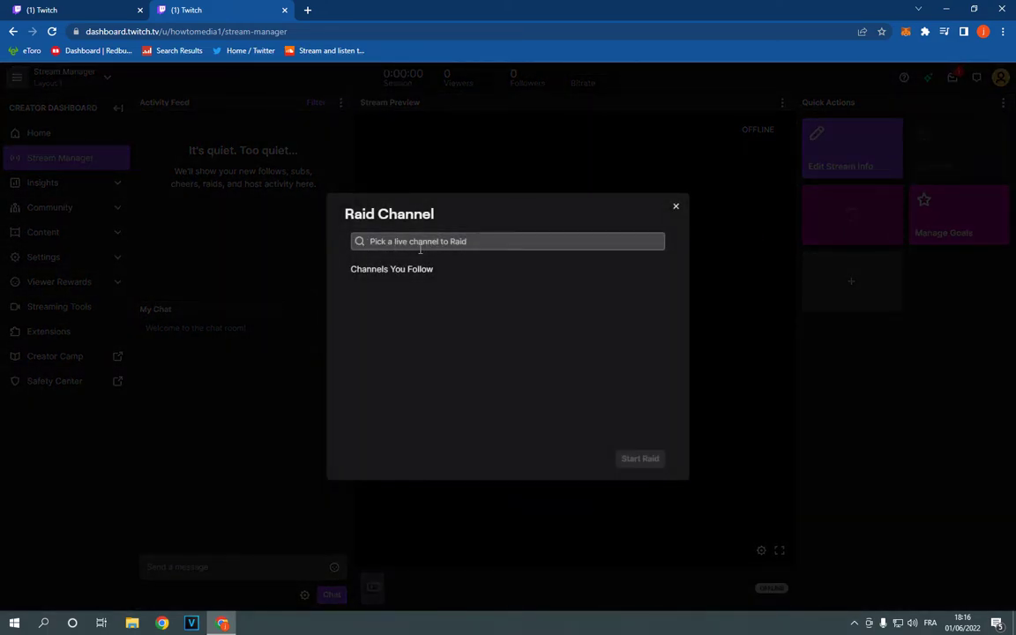